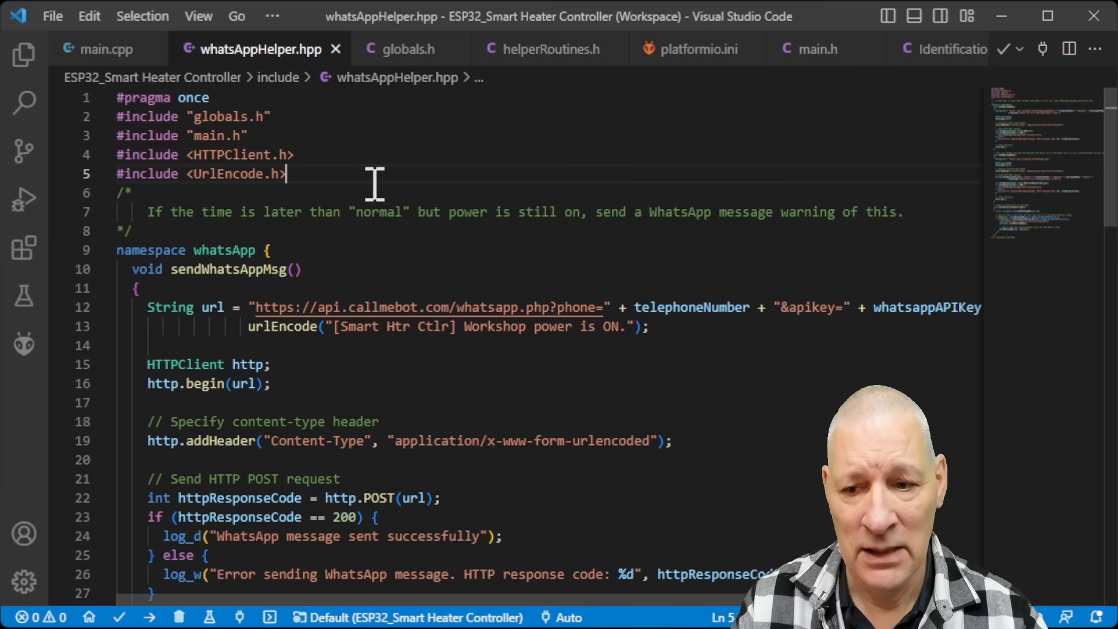
mouse_move(385, 335)
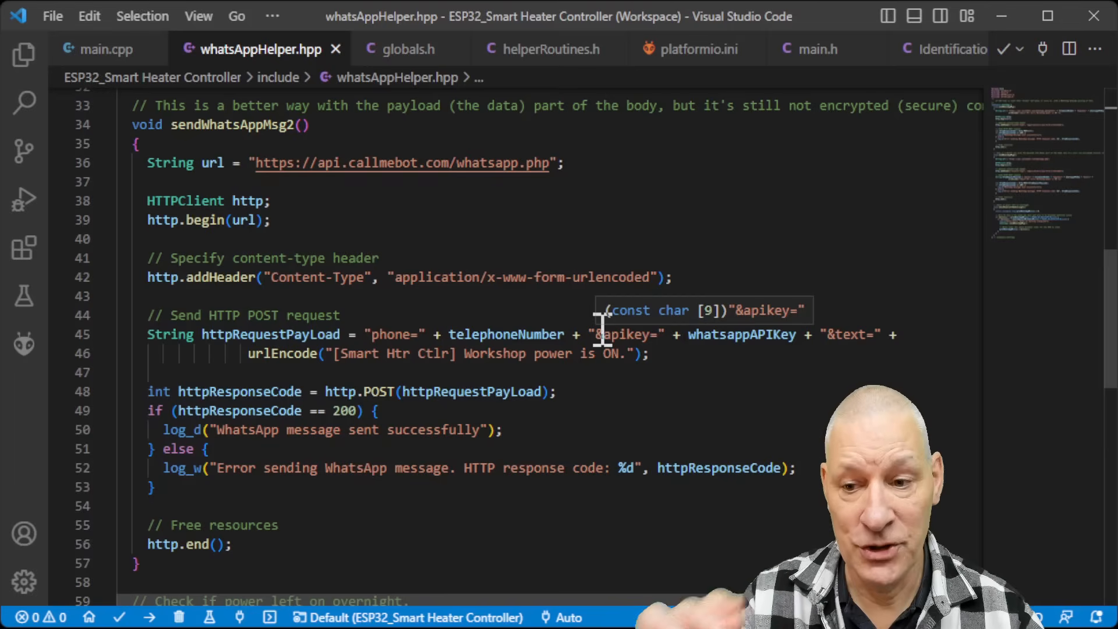
mouse_move(364, 210)
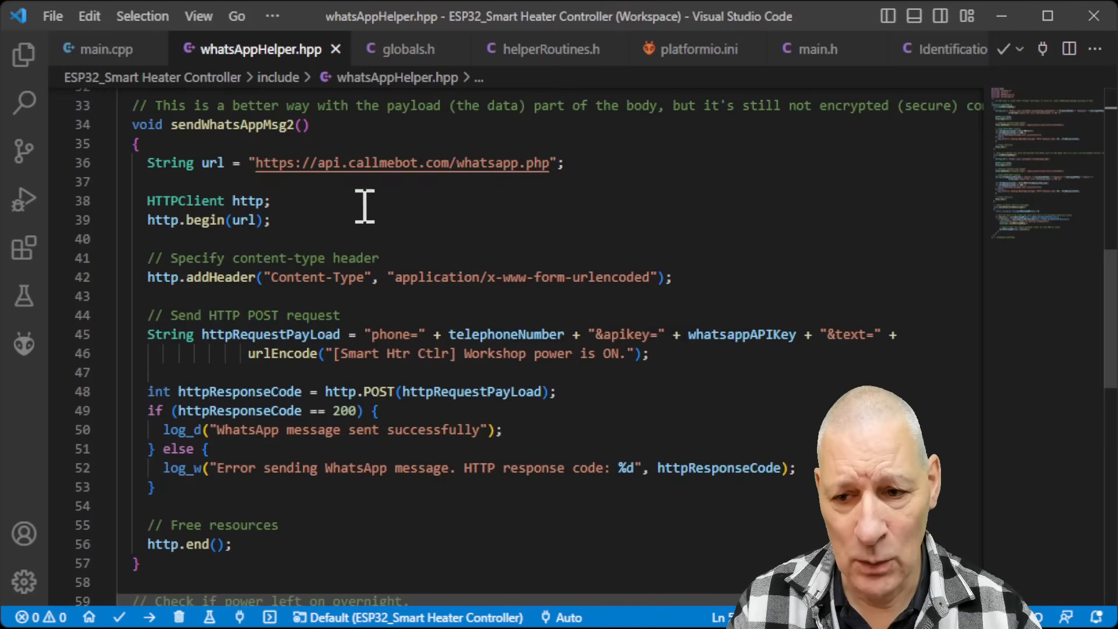
mouse_move(411, 163)
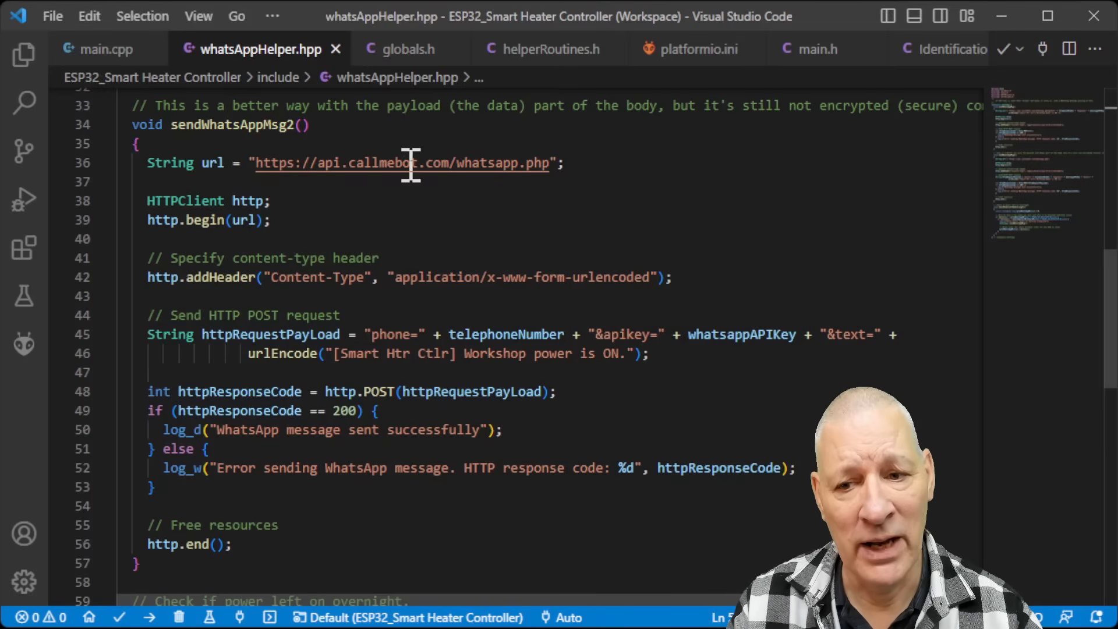
mouse_move(547, 164)
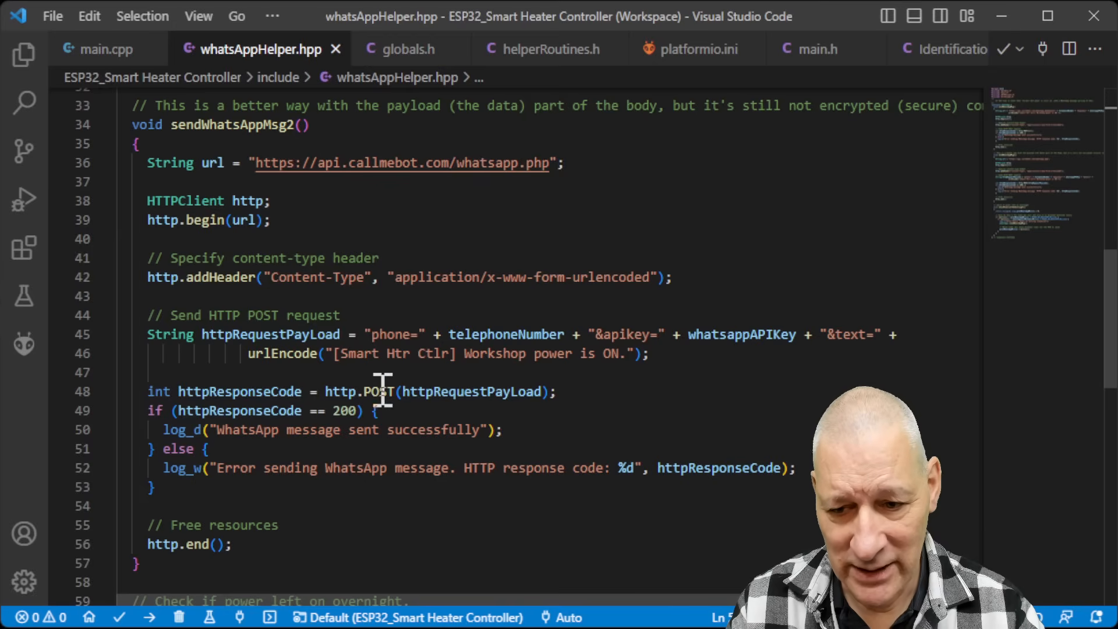
mouse_move(379, 393)
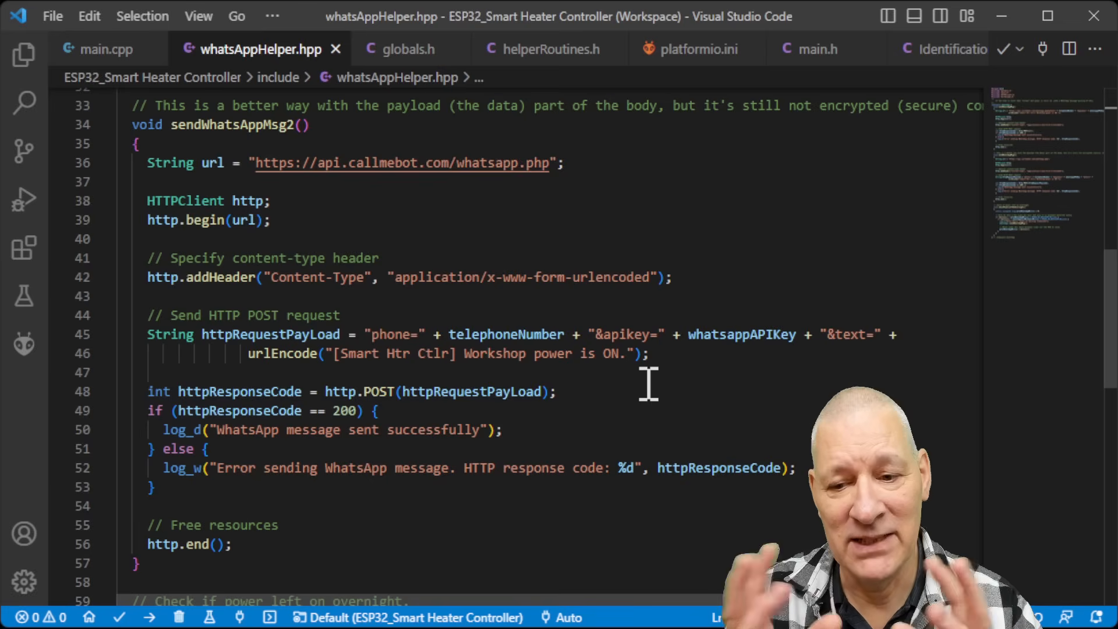
mouse_move(528, 354)
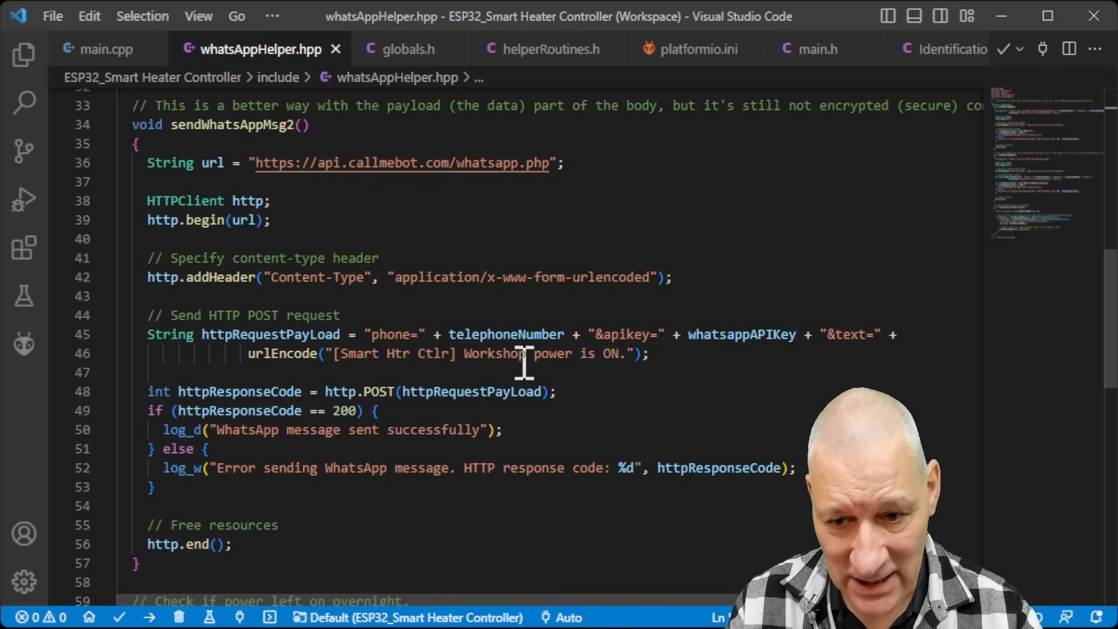
mouse_move(732, 338)
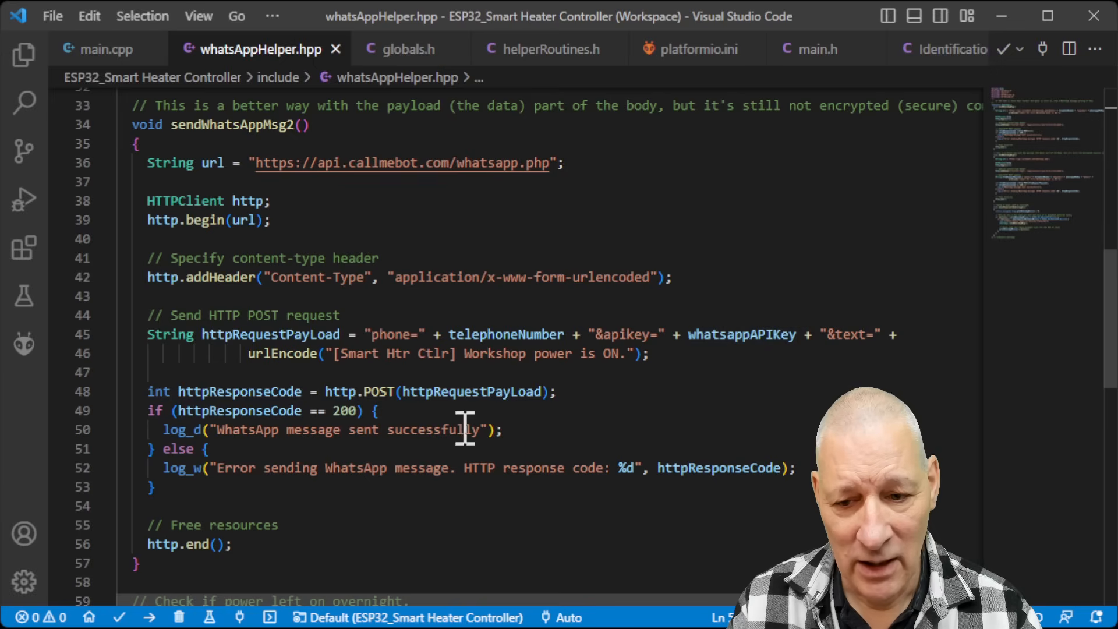
mouse_move(558, 356)
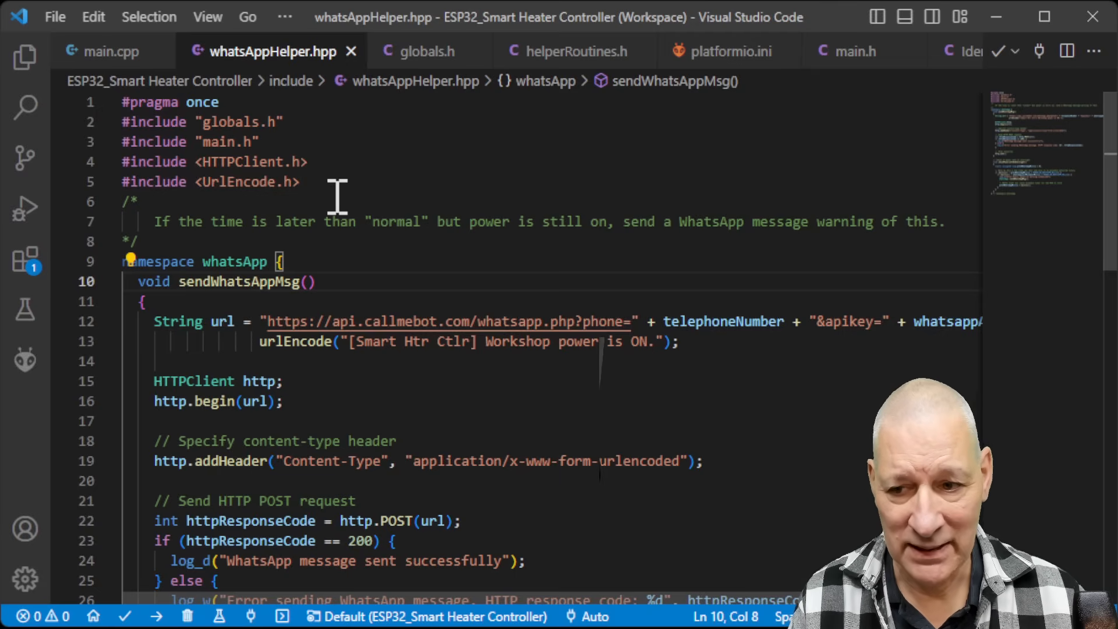
mouse_move(232, 189)
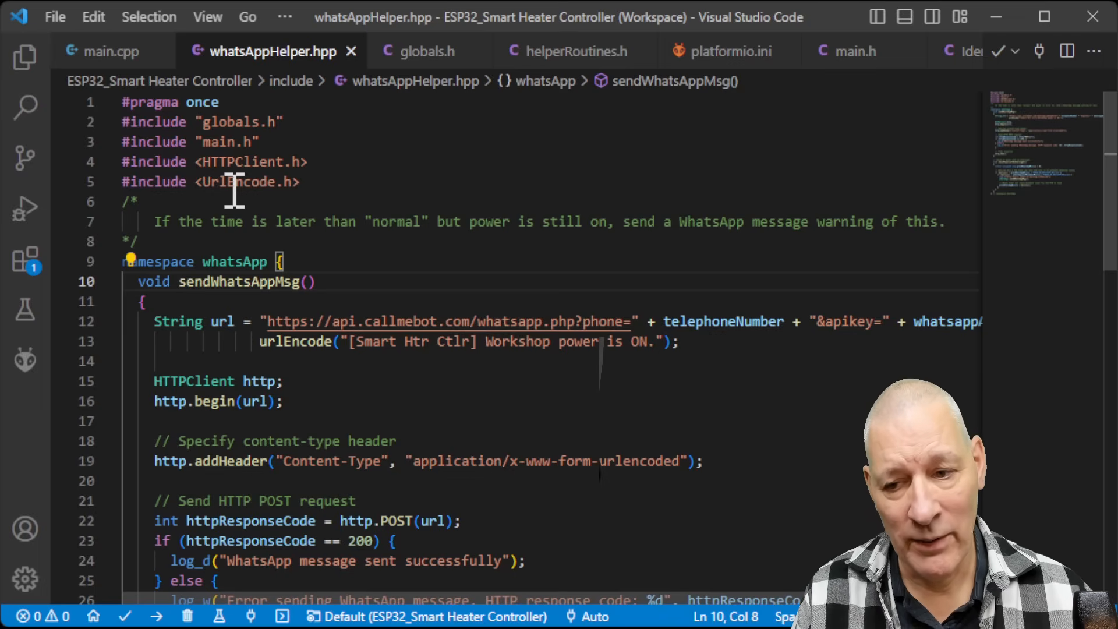
mouse_move(523, 298)
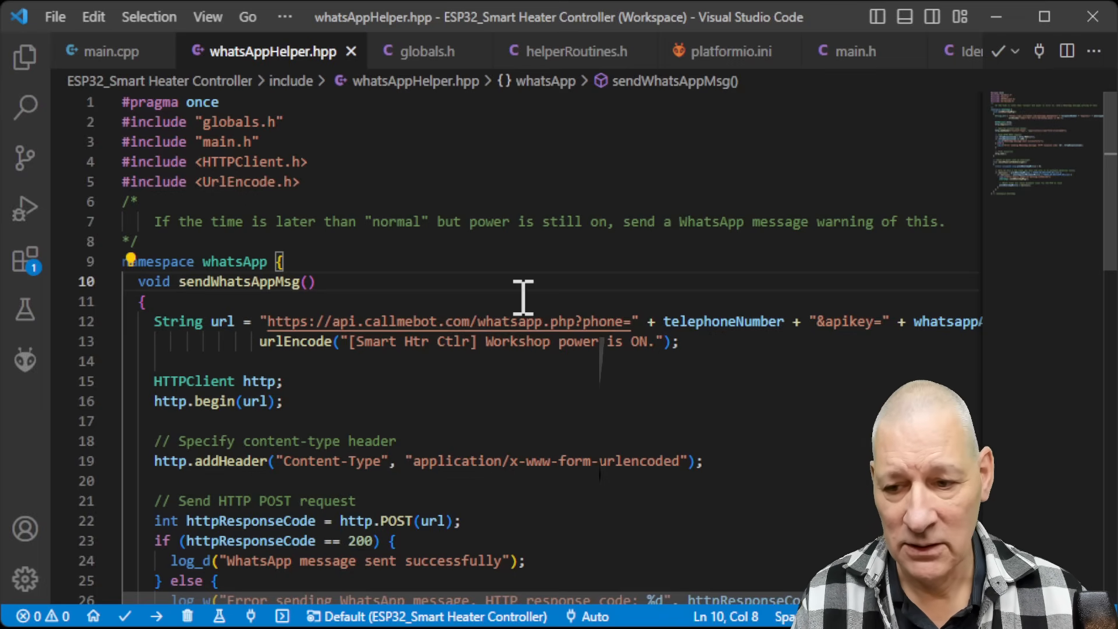
scroll("down", 3)
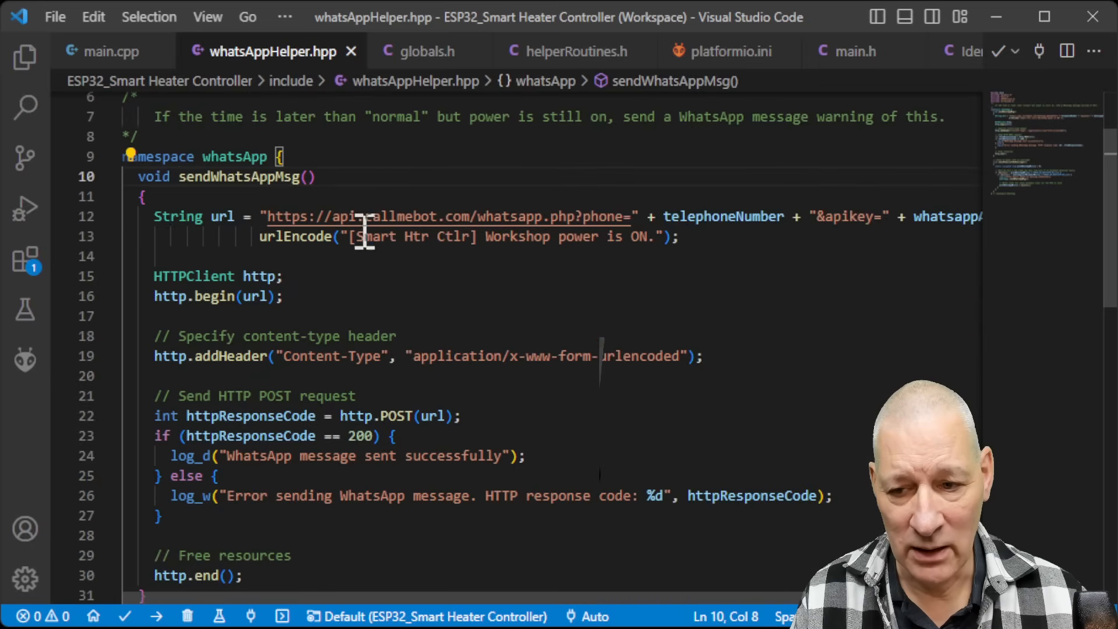
mouse_move(221, 356)
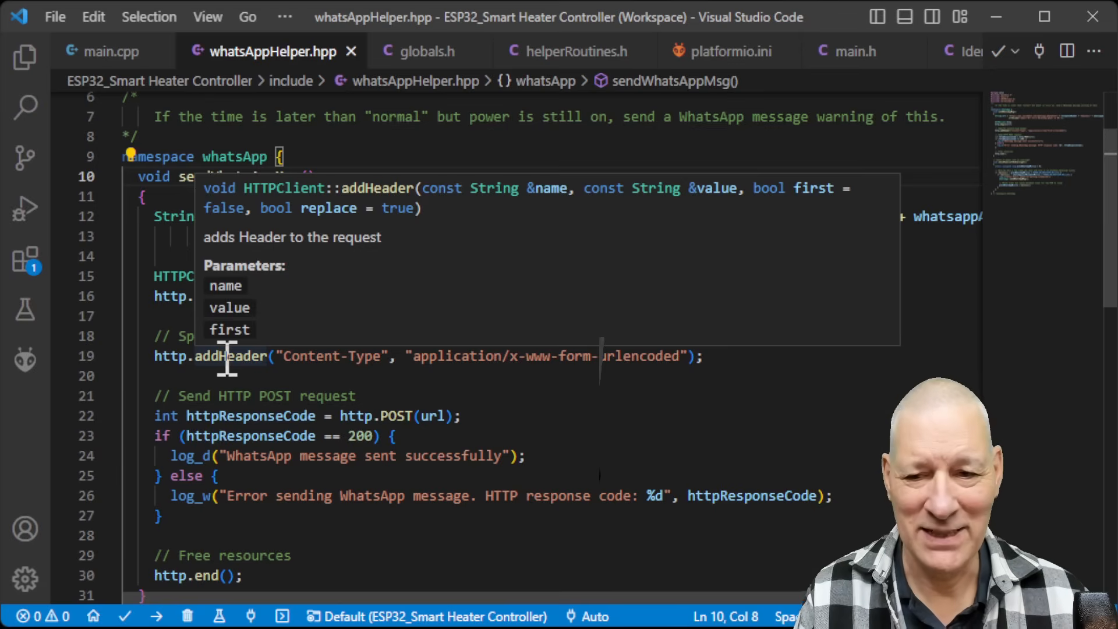
mouse_move(520, 402)
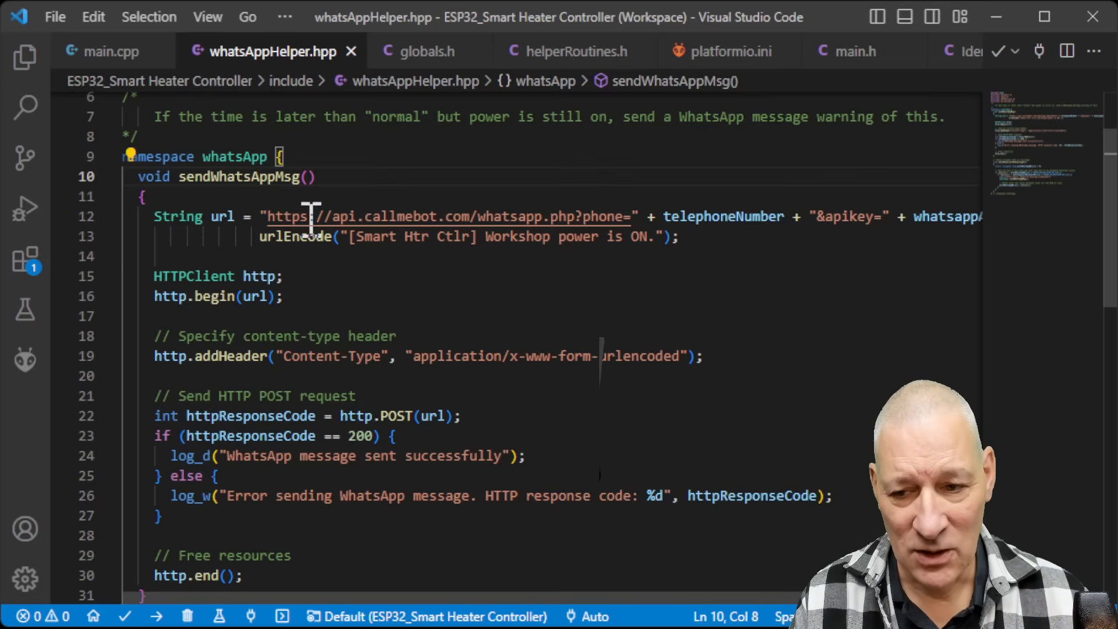
mouse_move(373, 233)
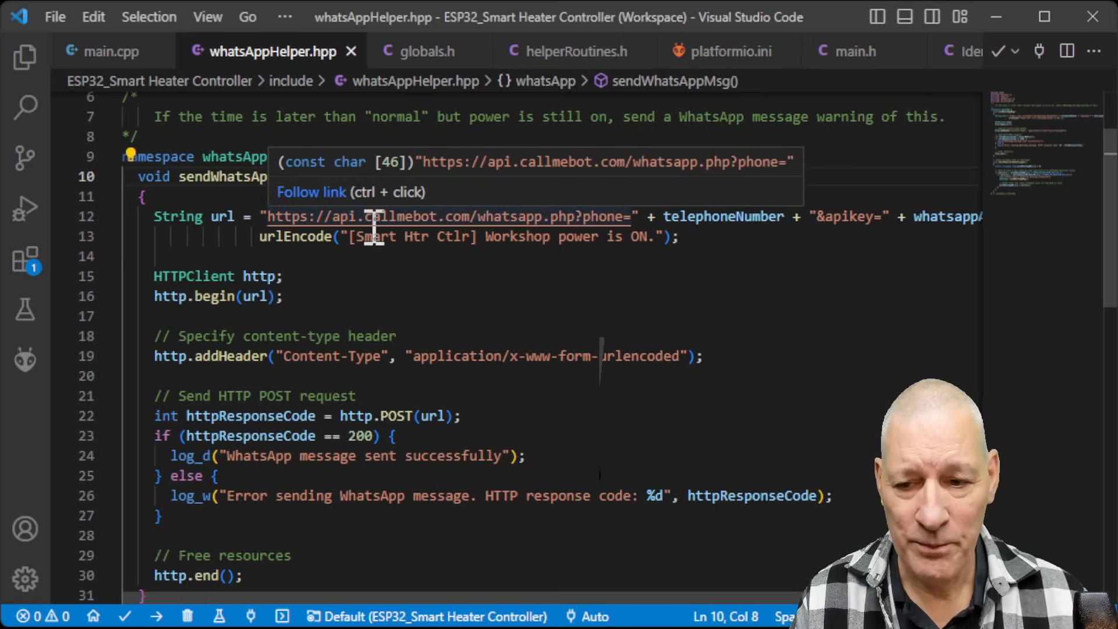
mouse_move(375, 216)
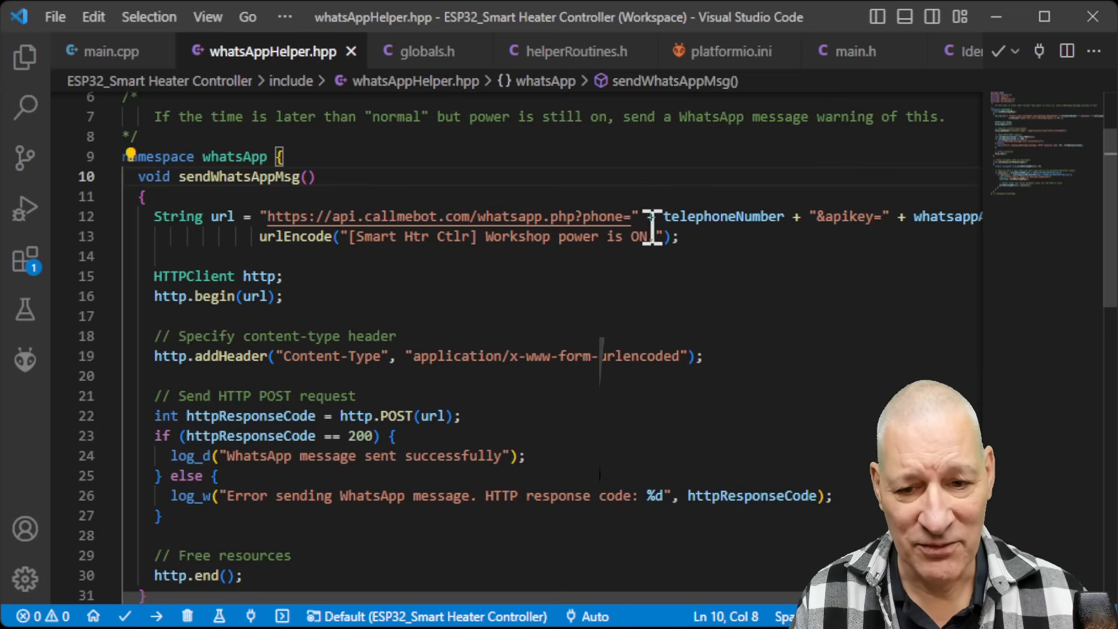
mouse_move(859, 219)
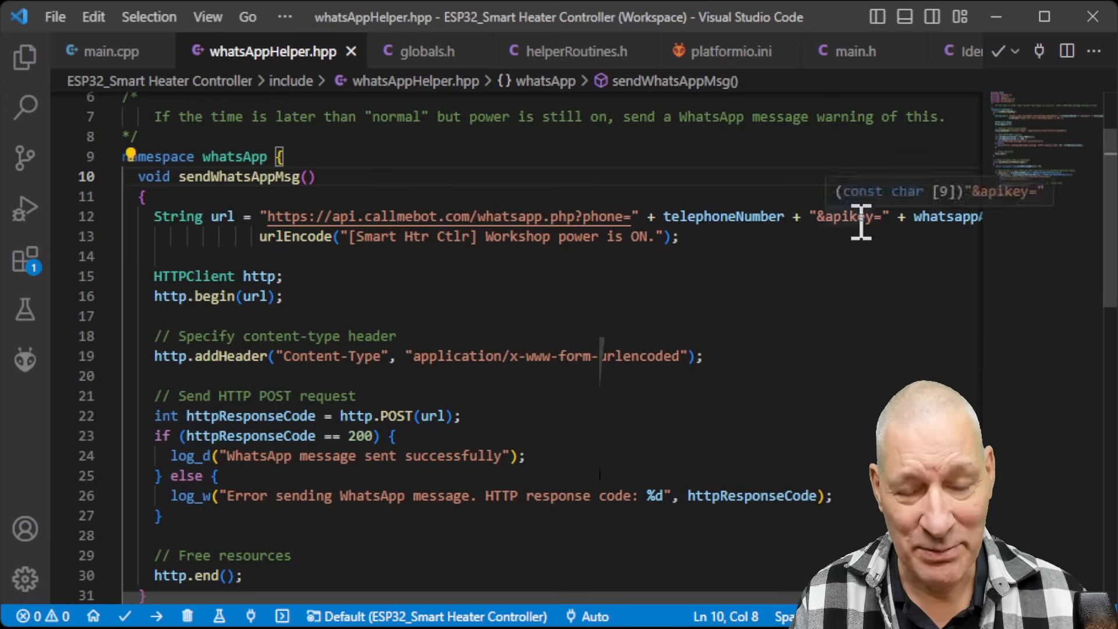
mouse_move(865, 261)
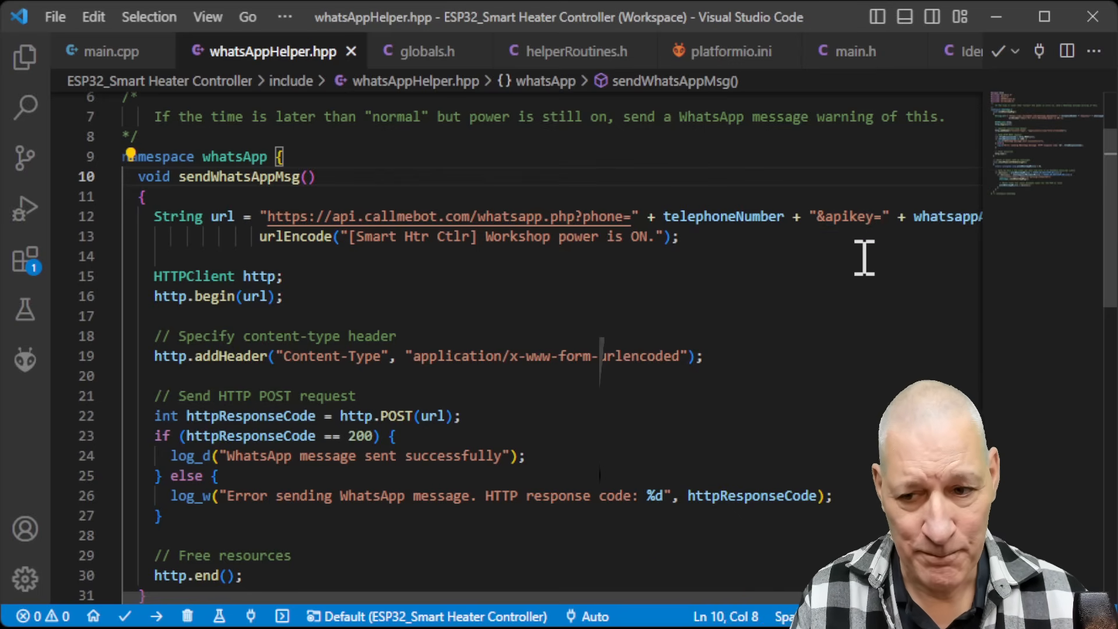
mouse_move(317, 277)
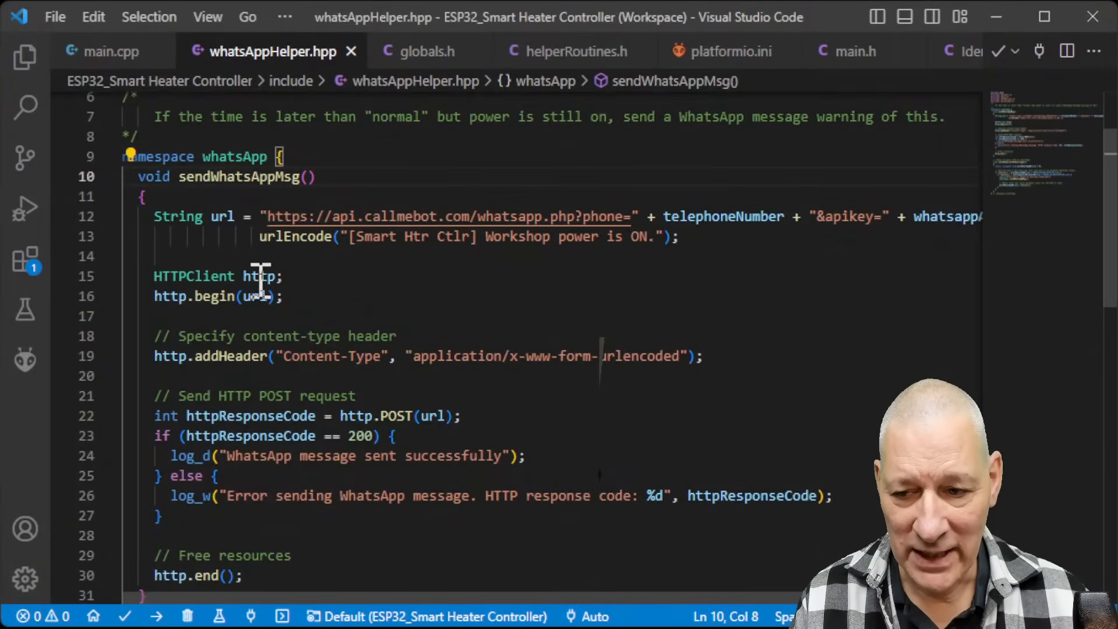
mouse_move(251, 350)
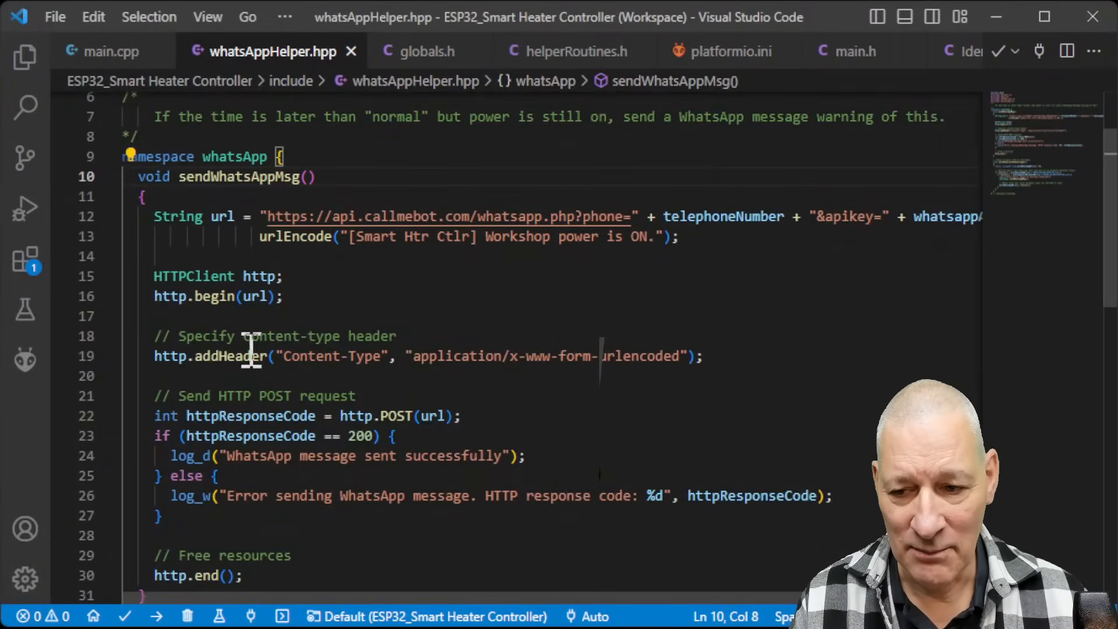
mouse_move(431, 213)
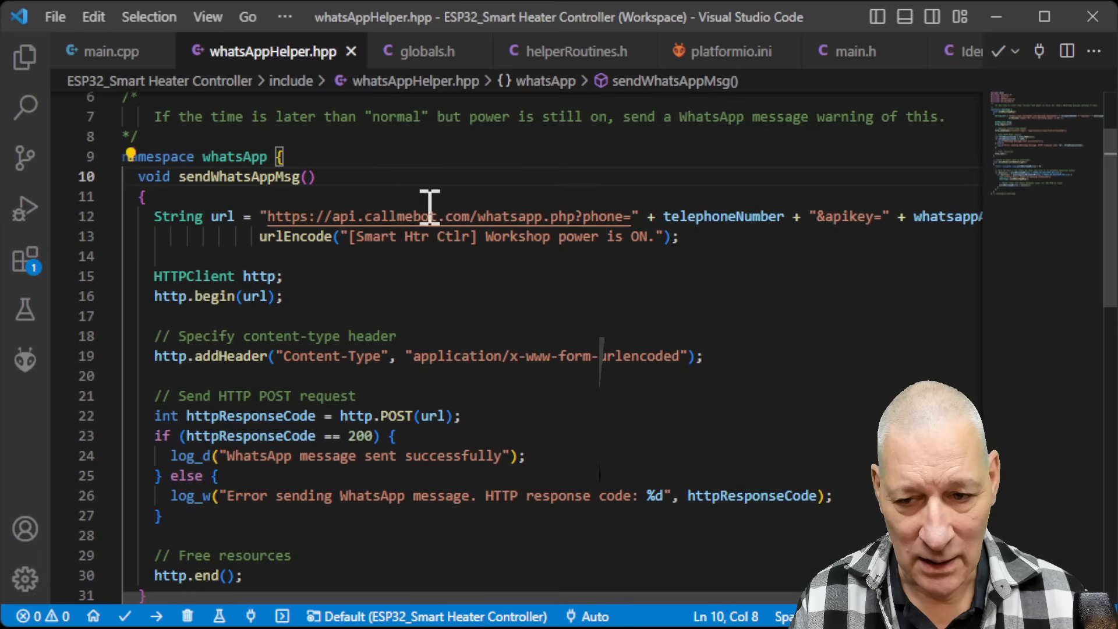
mouse_move(292, 286)
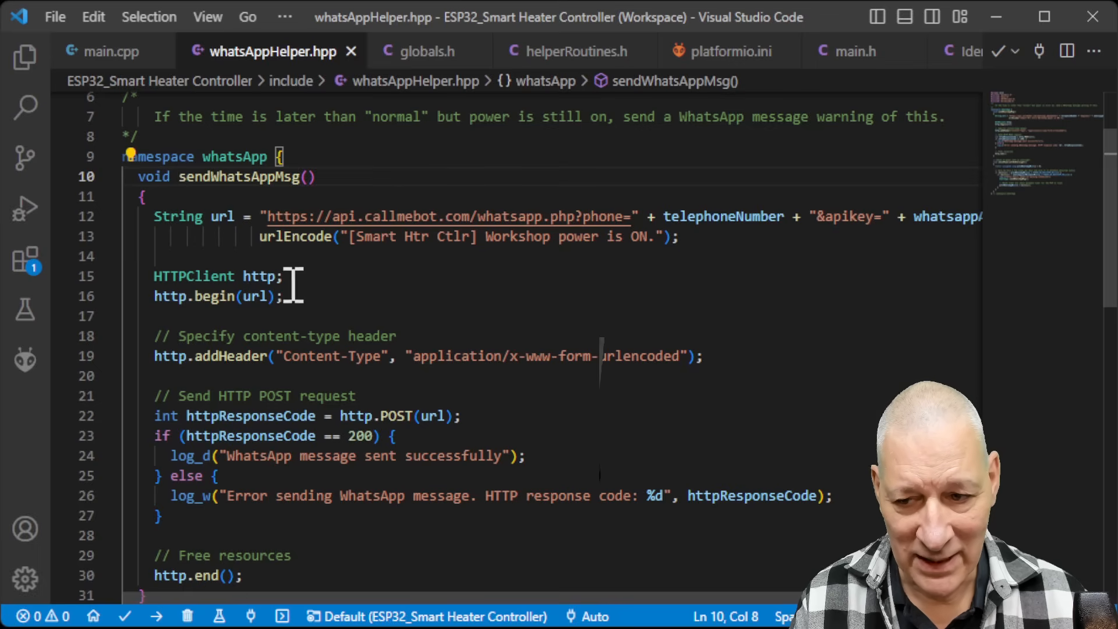
mouse_move(745, 356)
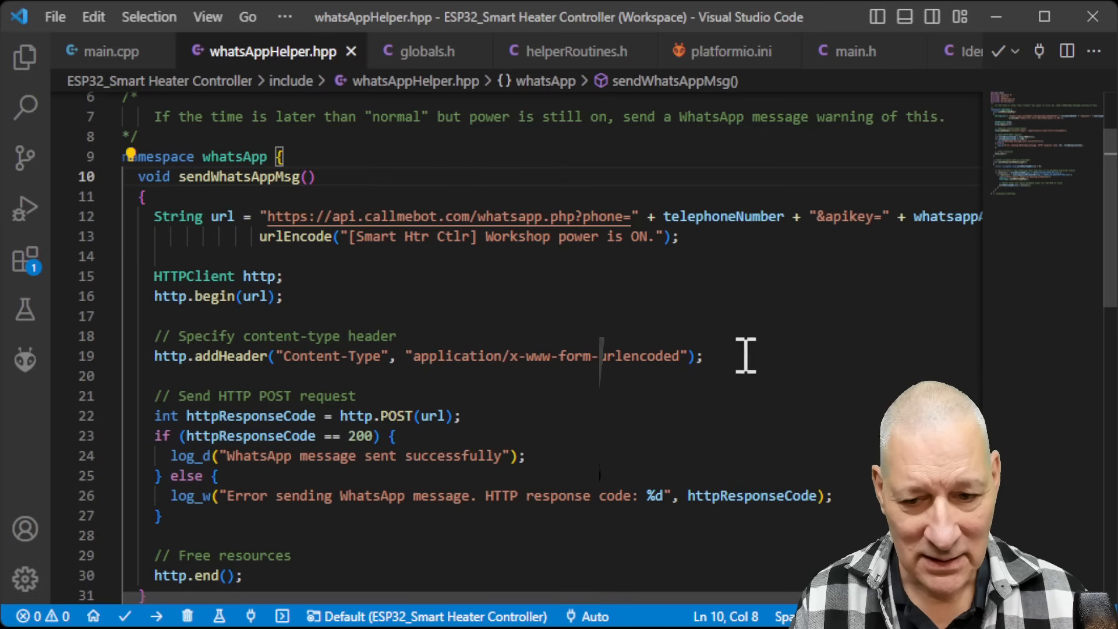
mouse_move(647, 385)
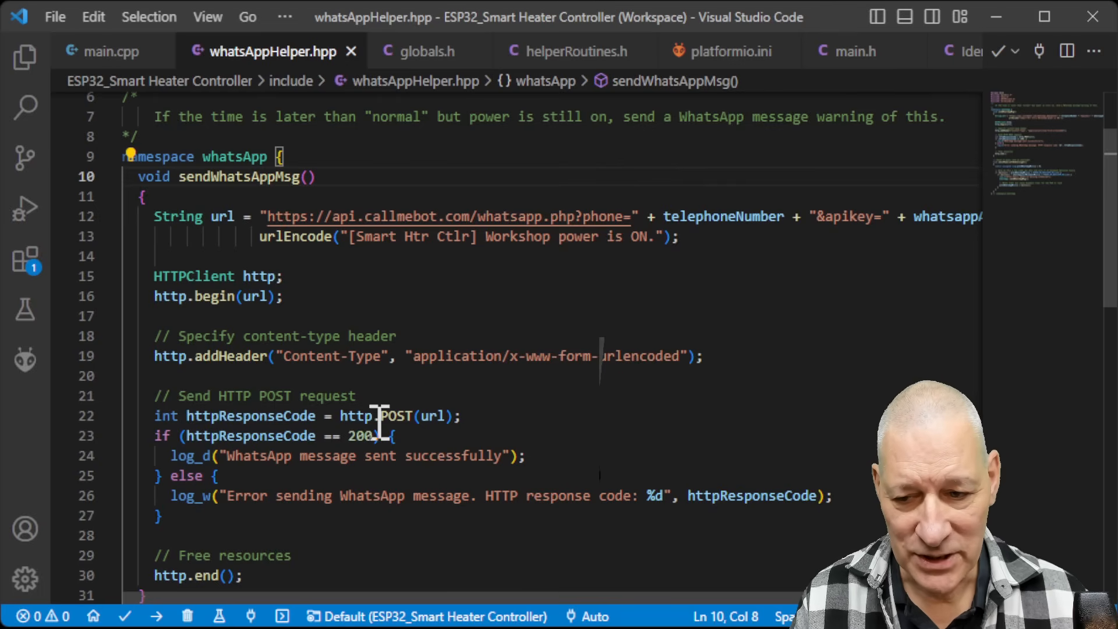
mouse_move(697, 432)
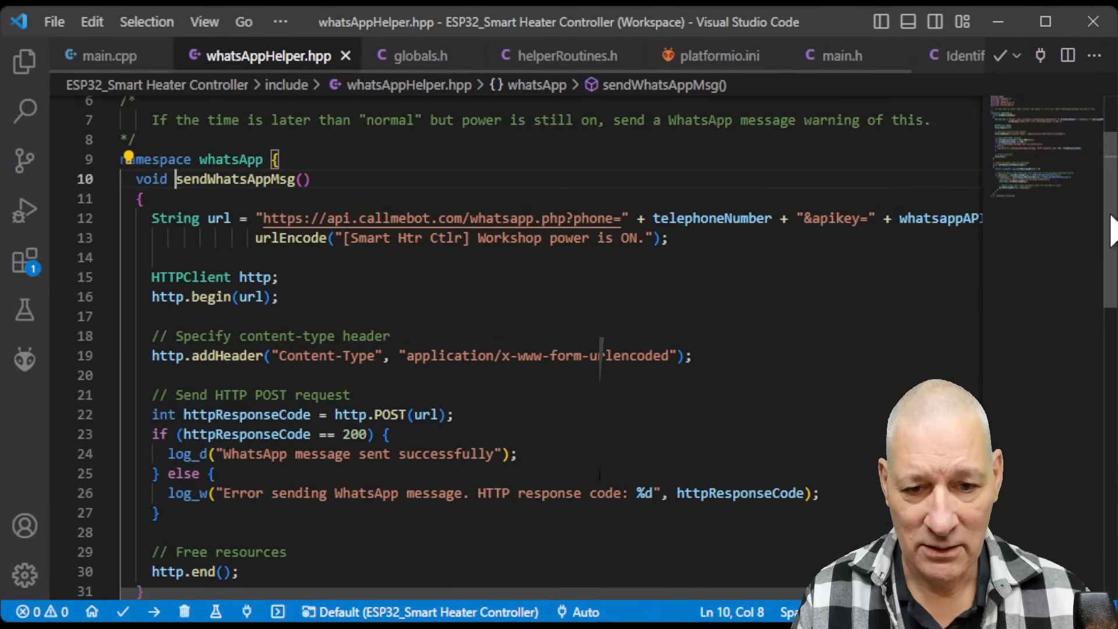
Wrap the CallMeBot URL so '+ whatsappAPIKey' and the text part start a new line.
left_click(881, 219)
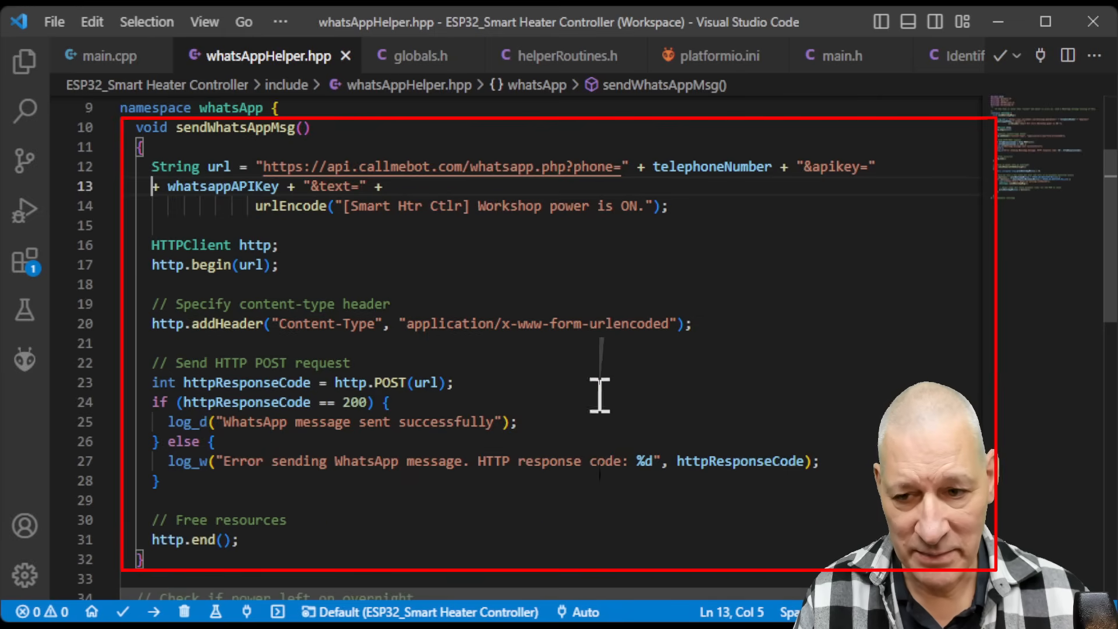
mouse_move(457, 181)
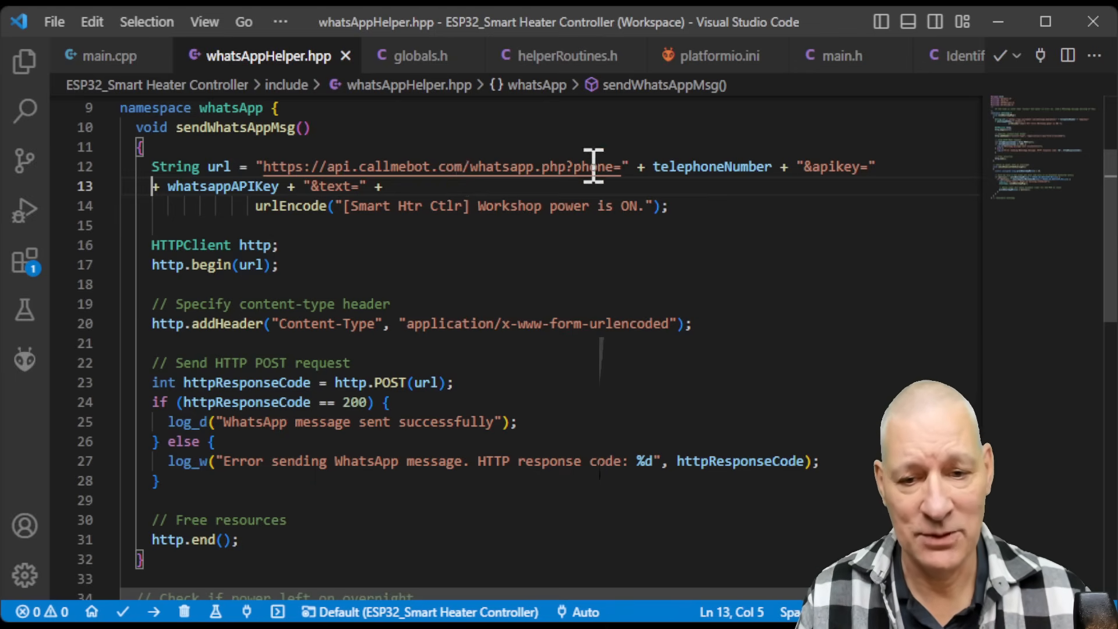
mouse_move(782, 314)
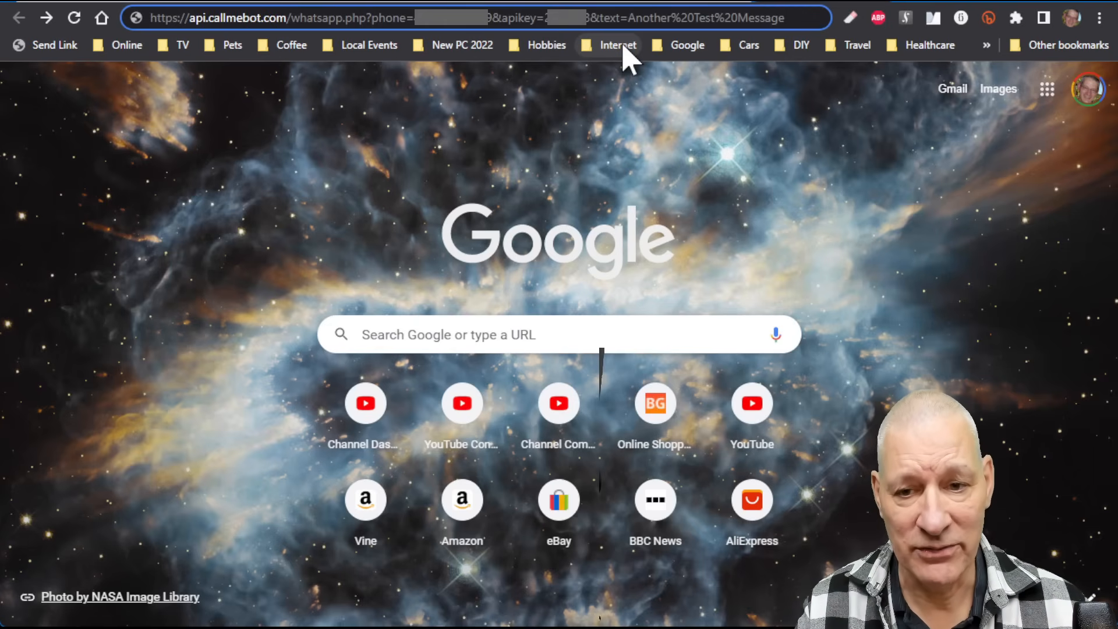
mouse_move(680, 55)
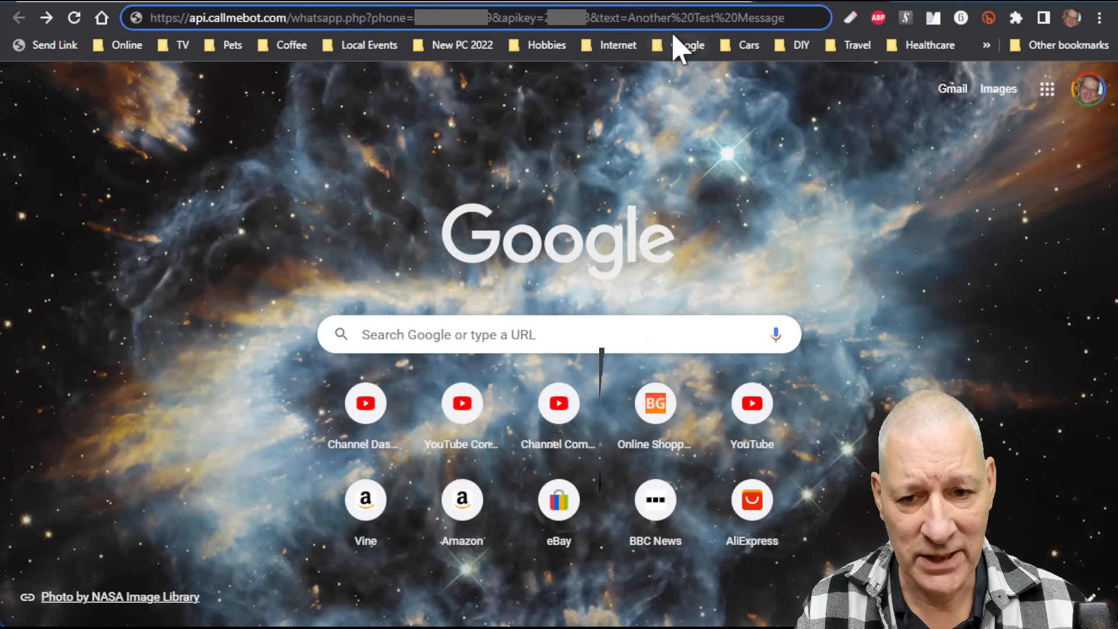
mouse_move(711, 52)
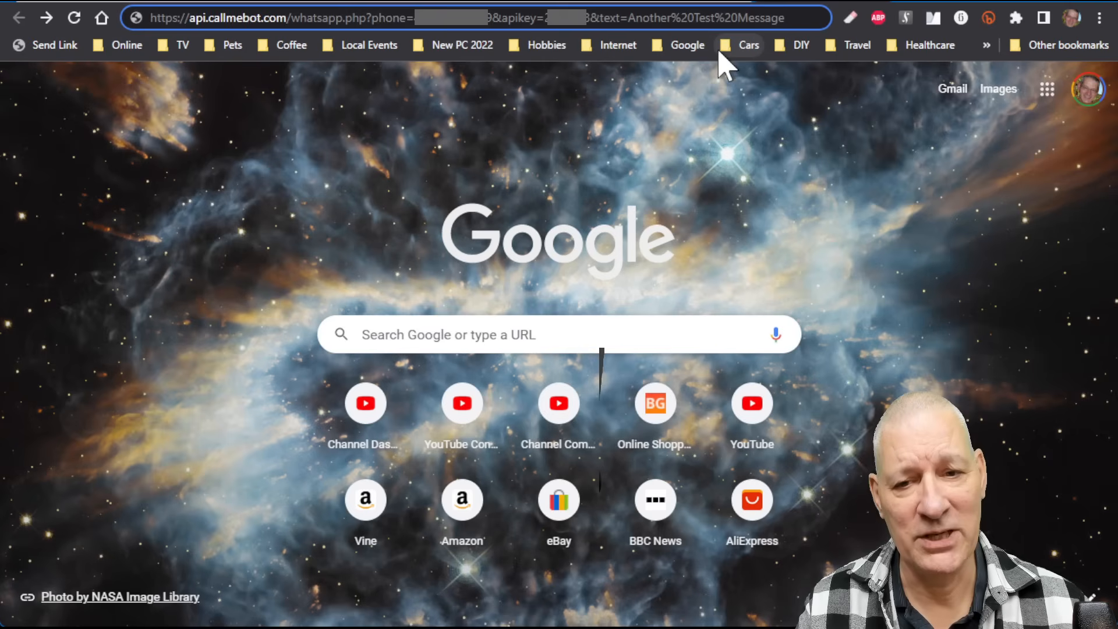
mouse_move(676, 99)
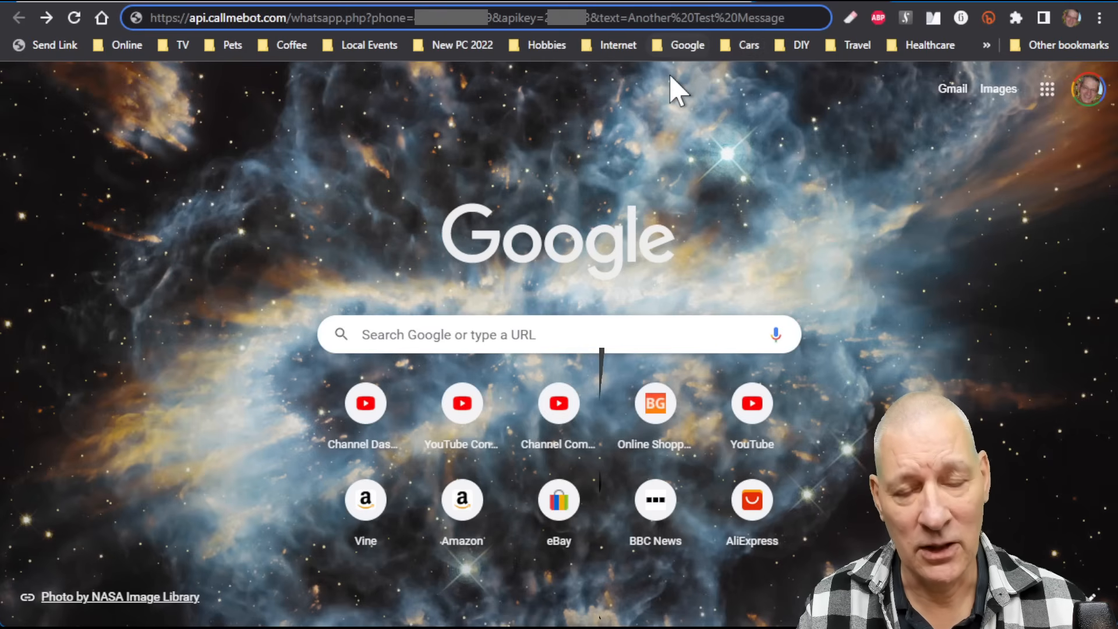